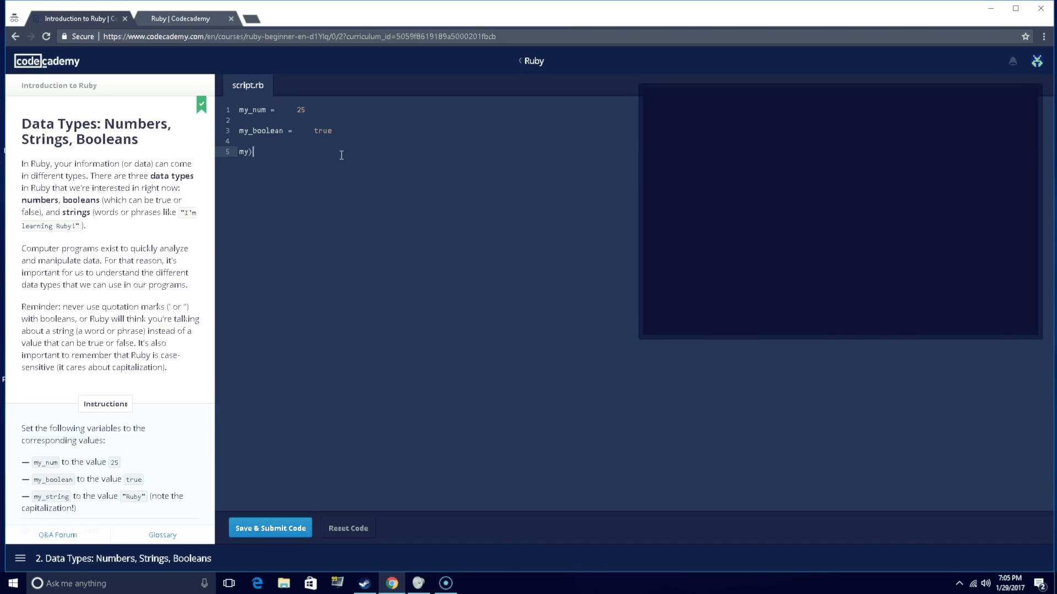
{"action": "type", "text": "_string"}
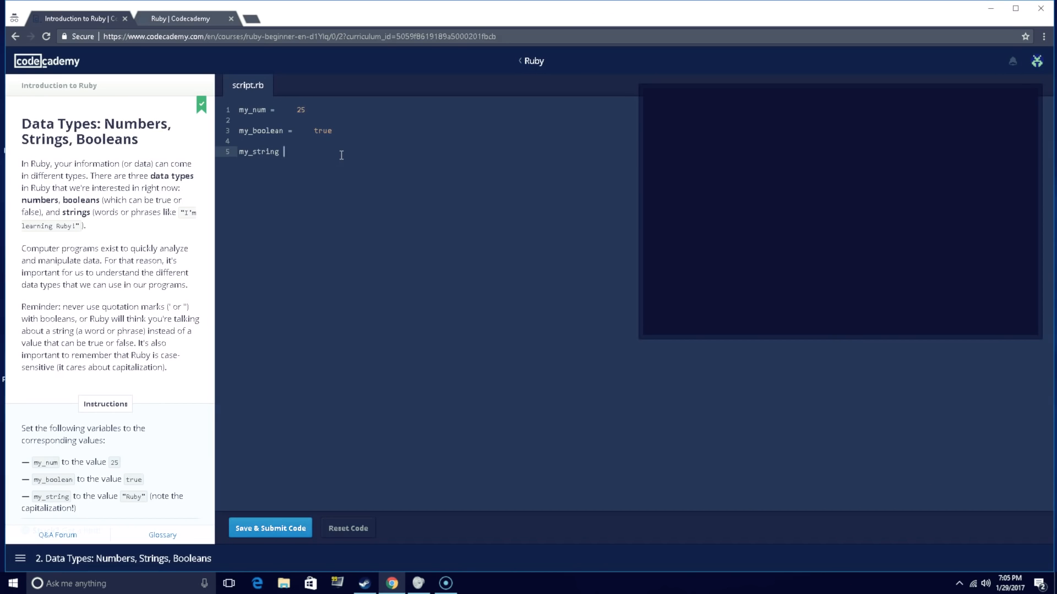
{"action": "type", "text": "= R"}
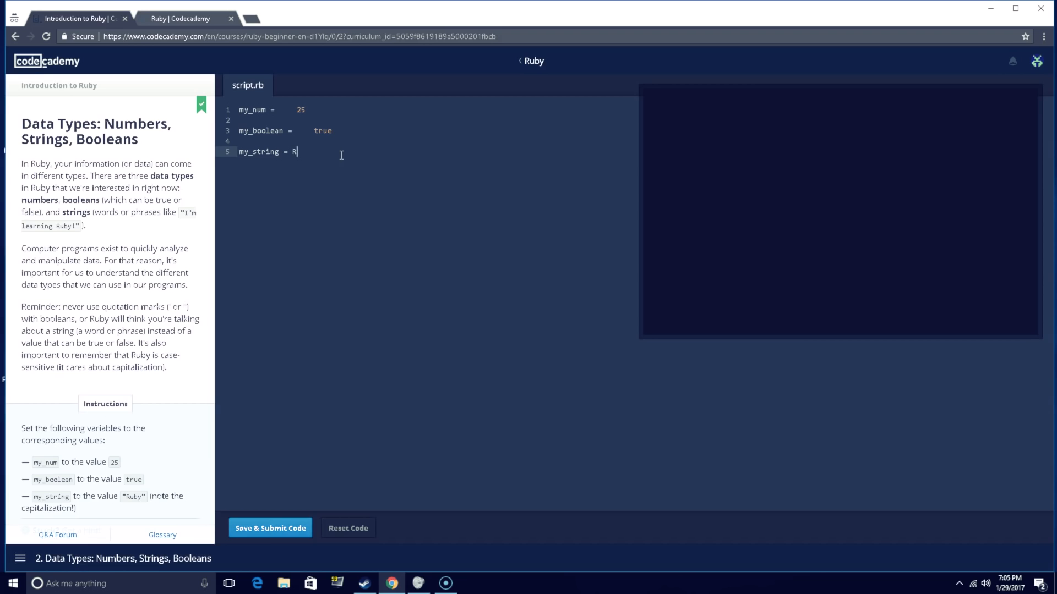
{"action": "type", "text": "\""}
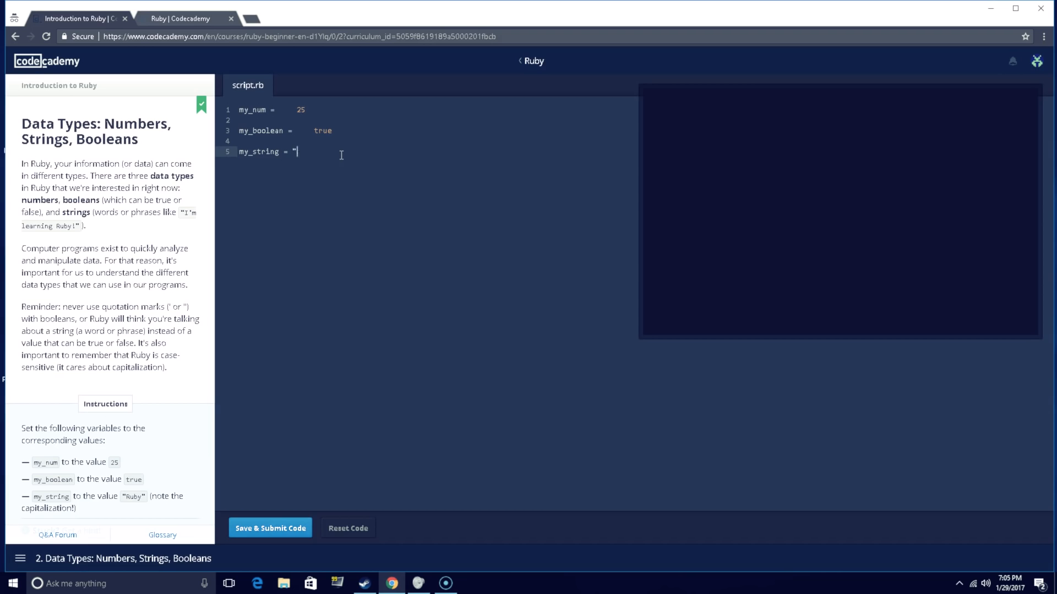
{"action": "type", "text": "Rubt"}
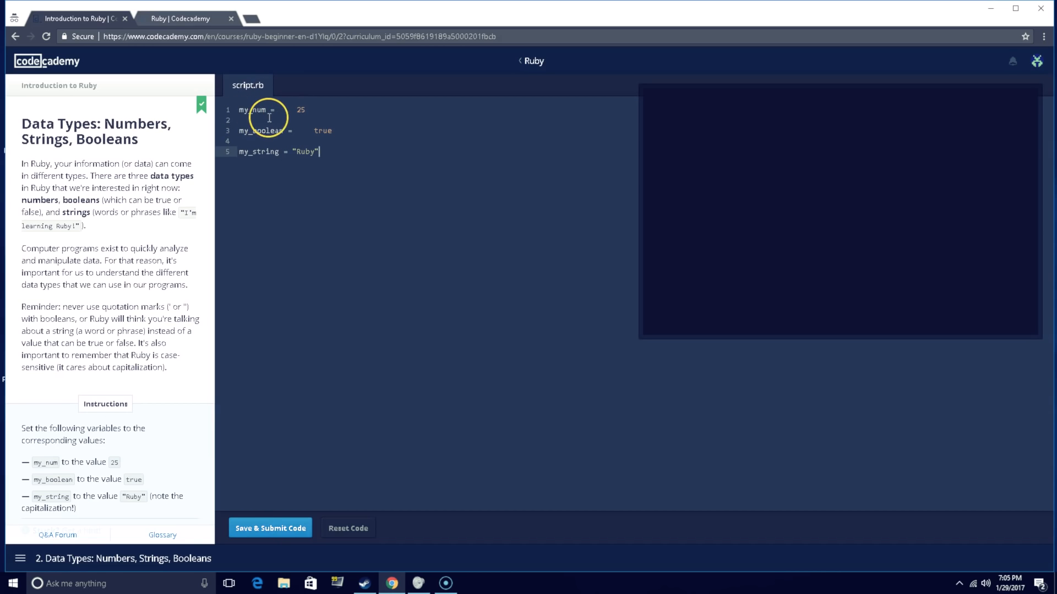
{"action": "mouse_move", "coordinate": [317, 112]}
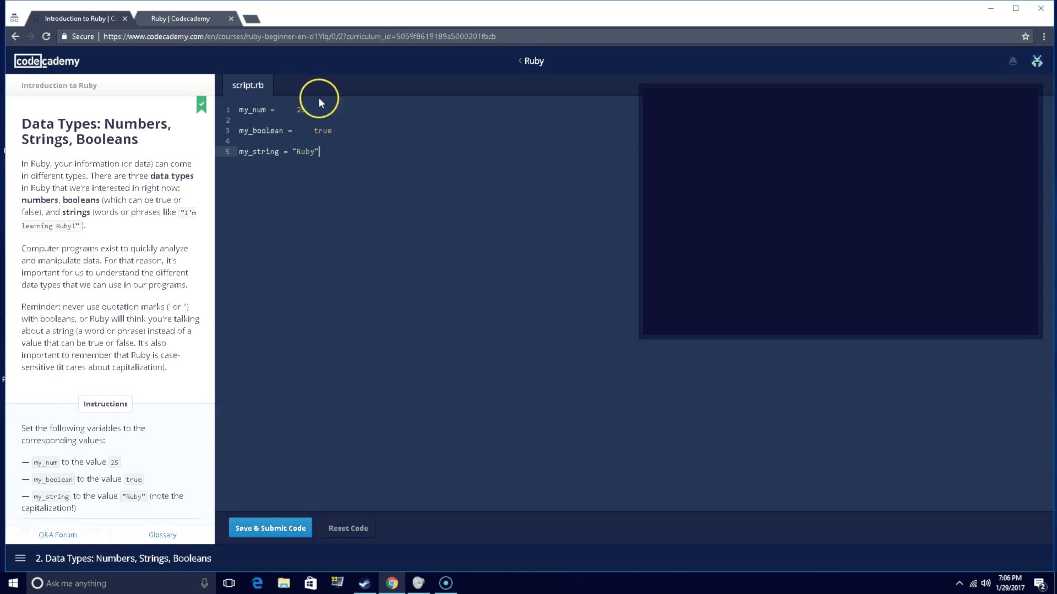
{"action": "type", "text": "25"}
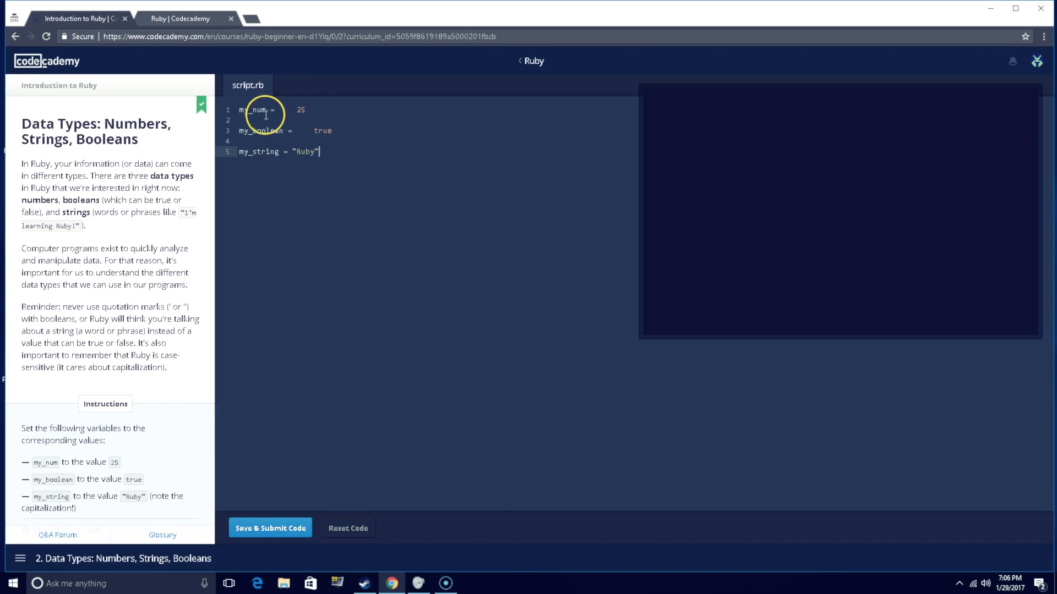
{"action": "mouse_move", "coordinate": [343, 181]}
{"action": "type", "text": "\""}
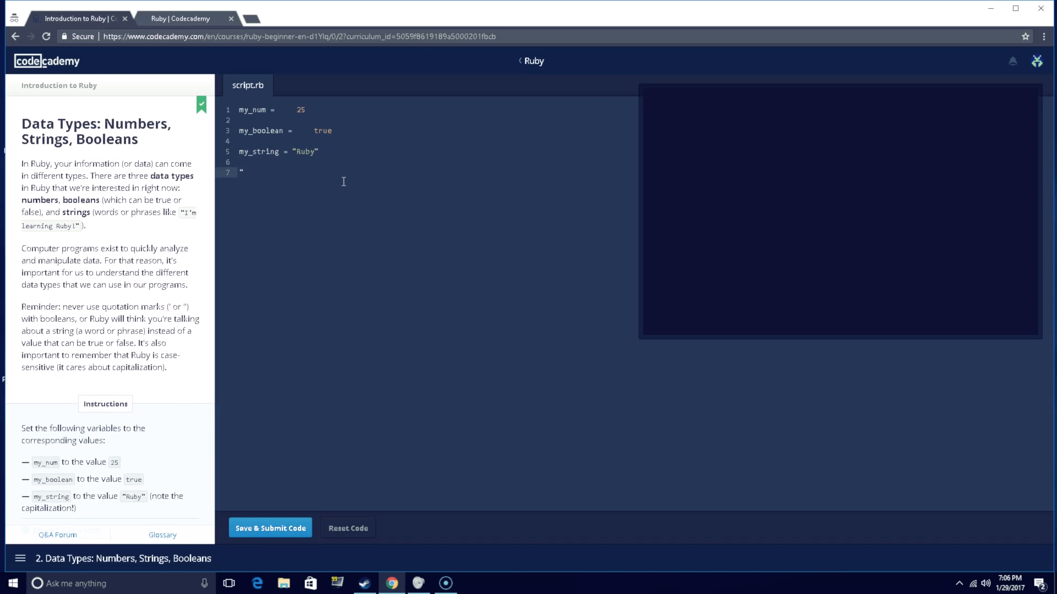
{"action": "type", "text": "my_"}
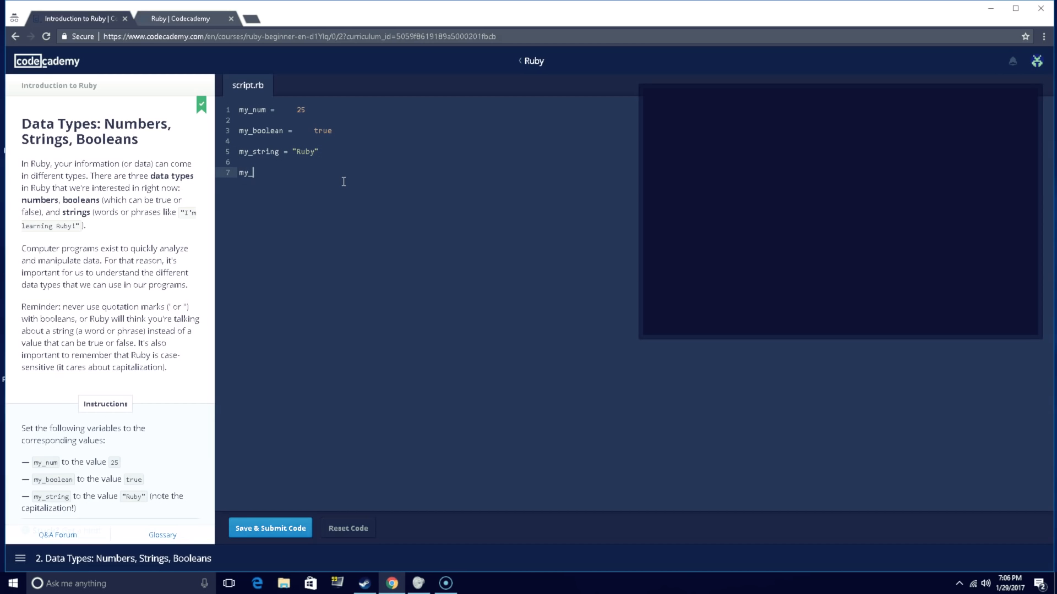
{"action": "type", "text": "nicknam"}
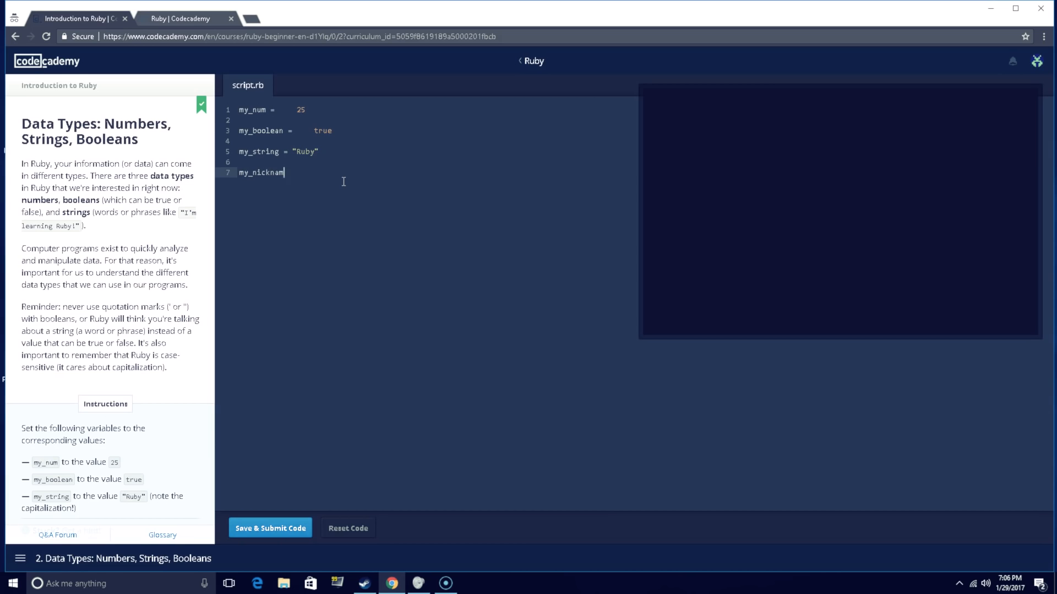